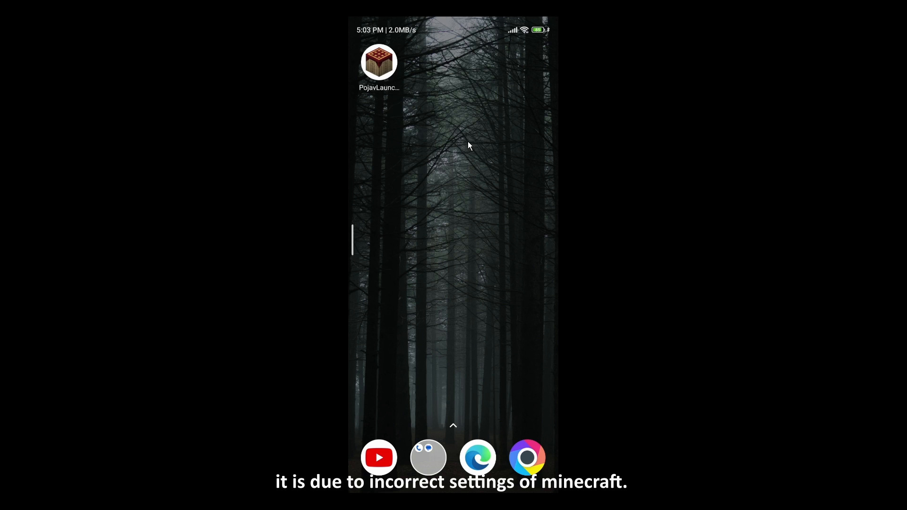
# Set resolution to 50%, sustained performance and alternate surface rendering on, forced vsync off
pyautogui.click(378, 62)
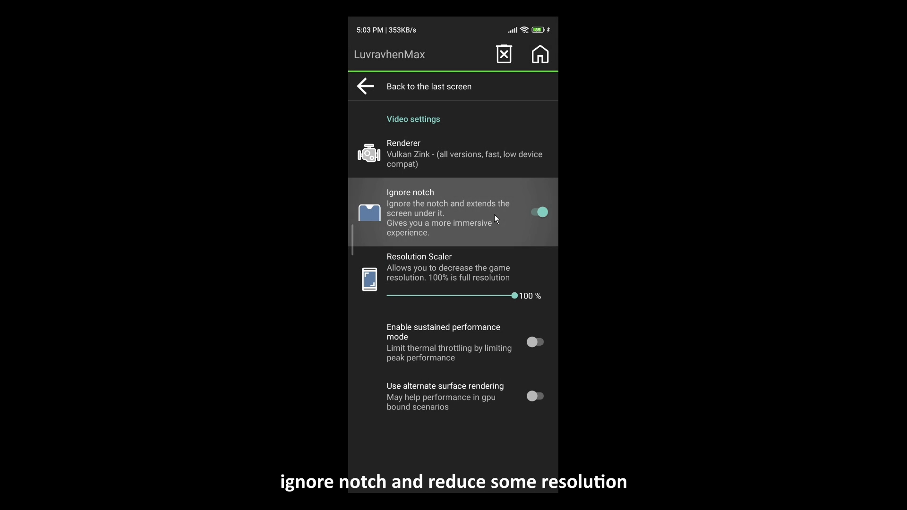
pyautogui.moveTo(513, 295); pyautogui.dragTo(435, 295)
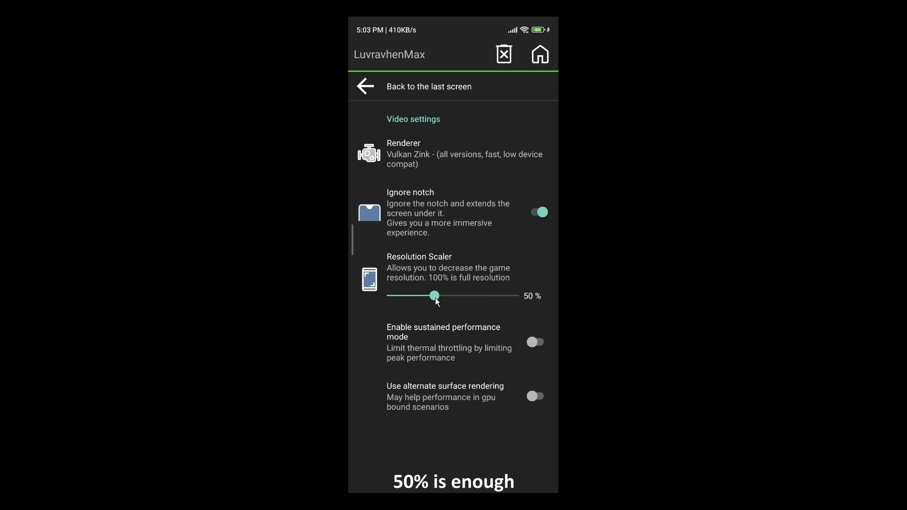
pyautogui.moveTo(453, 349)
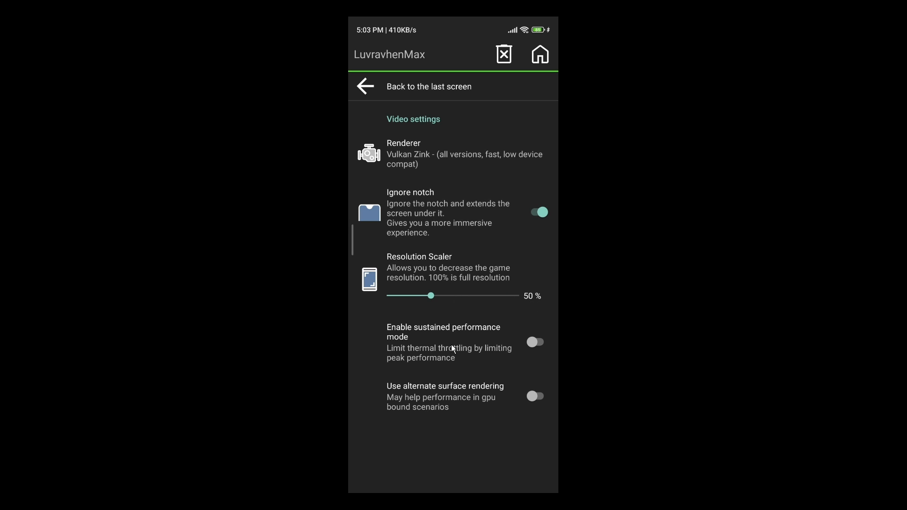
pyautogui.click(536, 342)
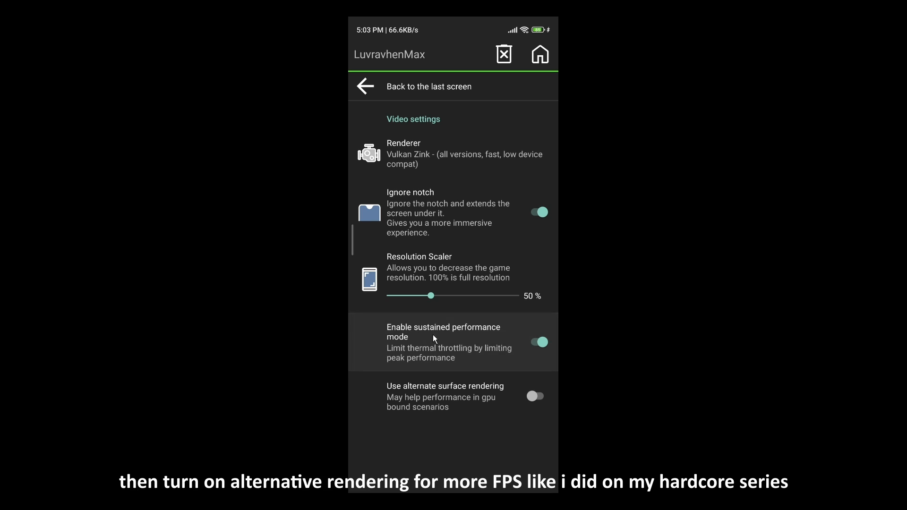
pyautogui.click(533, 396)
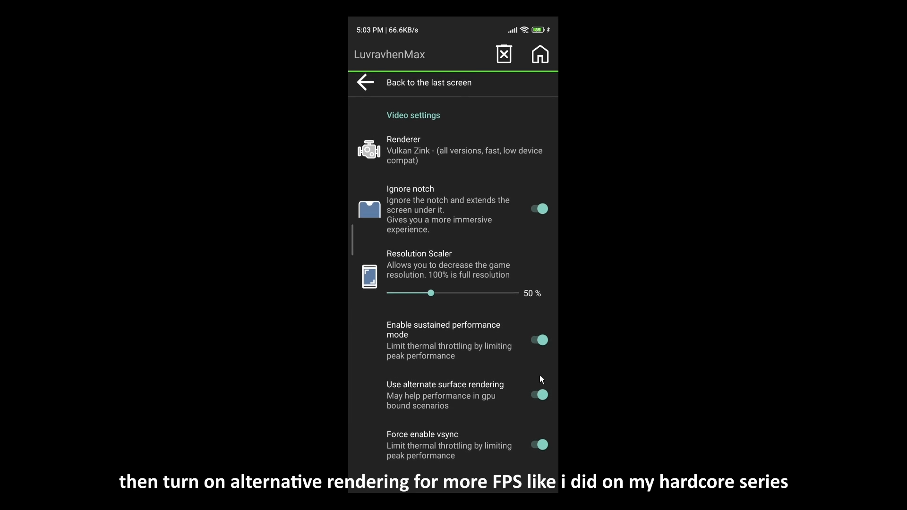
pyautogui.click(537, 445)
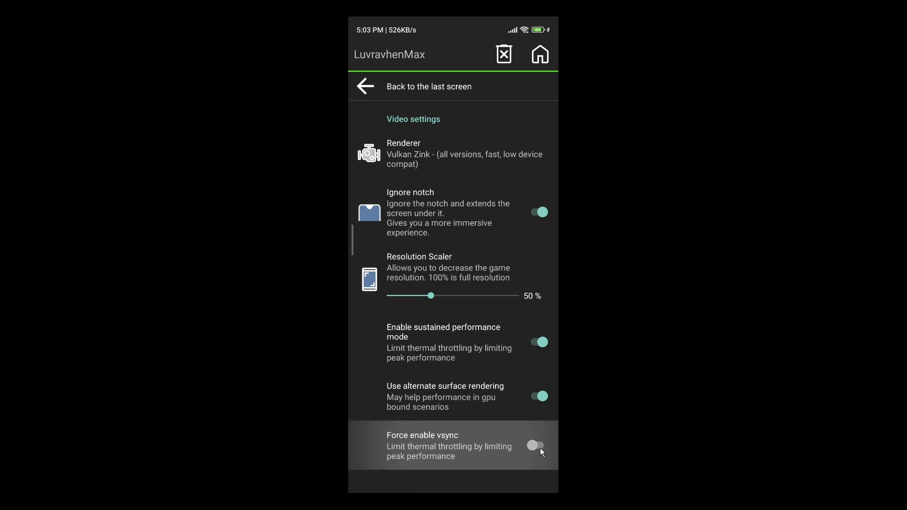
pyautogui.click(364, 86)
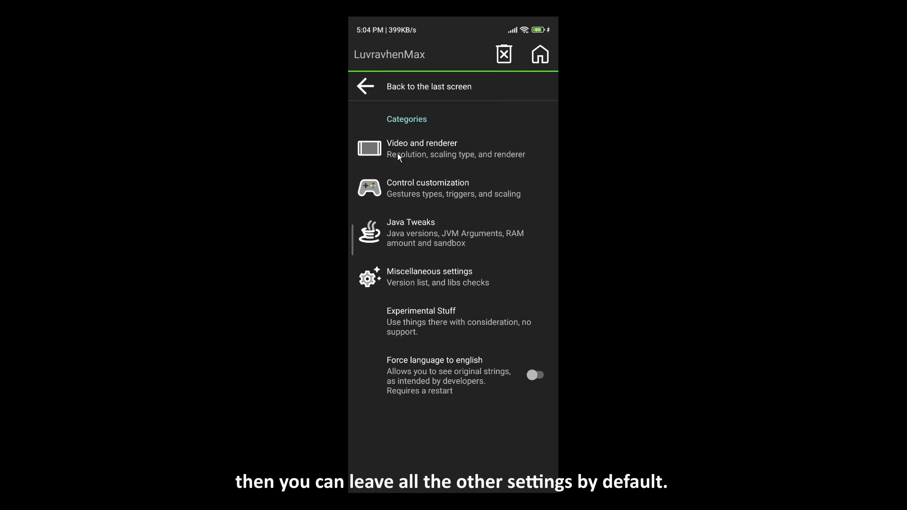
pyautogui.moveTo(418, 238)
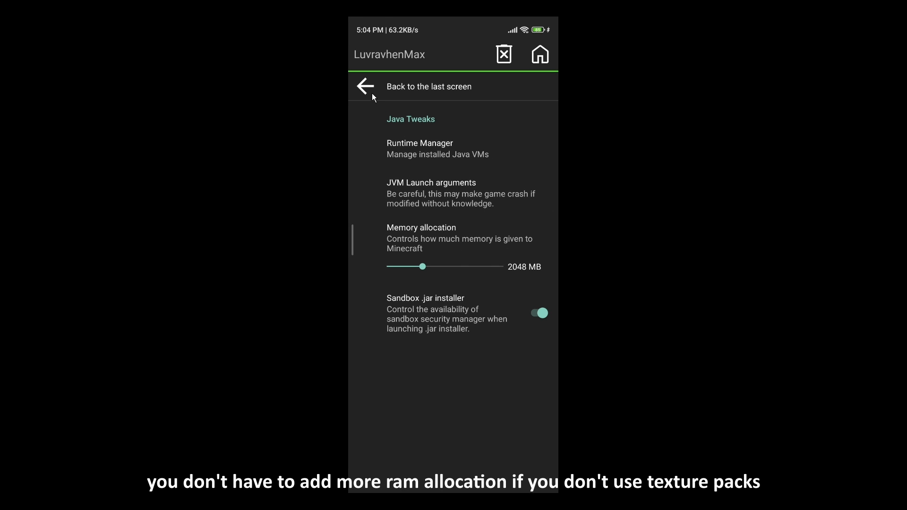
# Leave Java Tweaks and start editing the OptiFine 1.20.1 profile
pyautogui.click(365, 86)
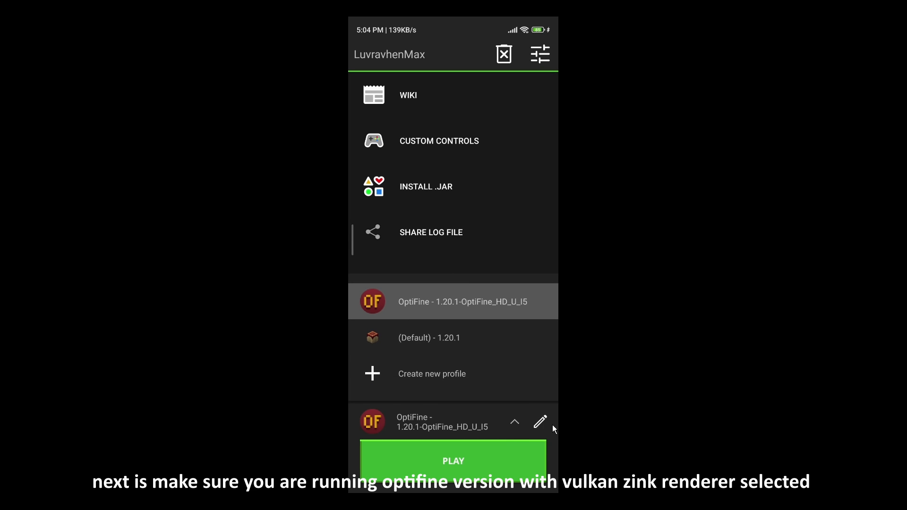
pyautogui.click(539, 421)
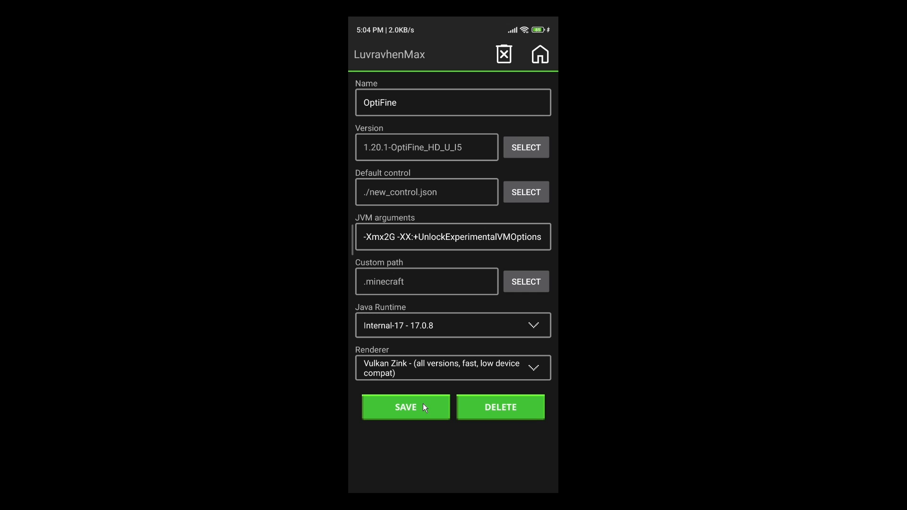
# Save the OptiFine profile and launch Minecraft 1.20.1 to the title screen
pyautogui.click(405, 407)
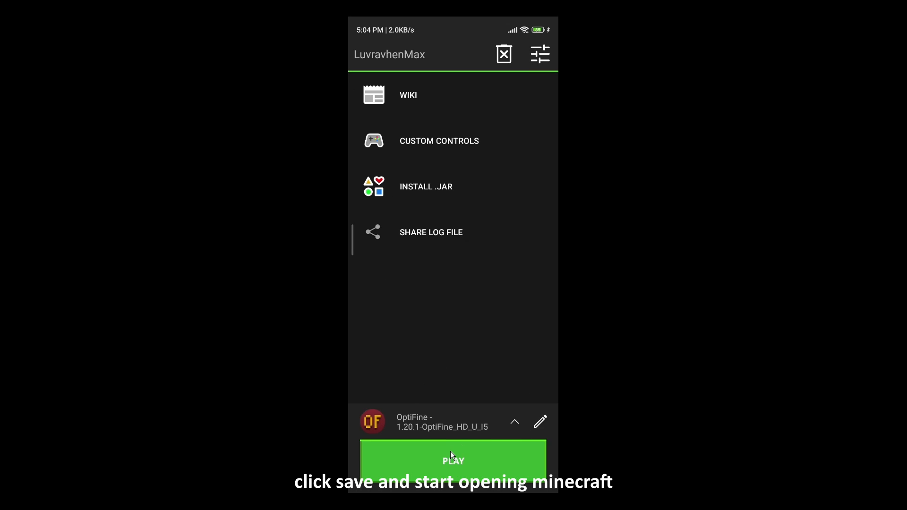
pyautogui.click(452, 460)
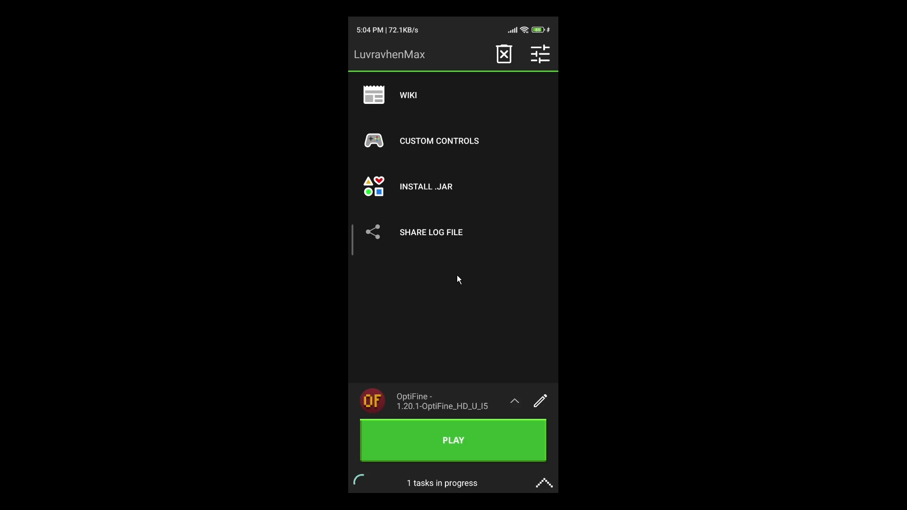
pyautogui.click(453, 440)
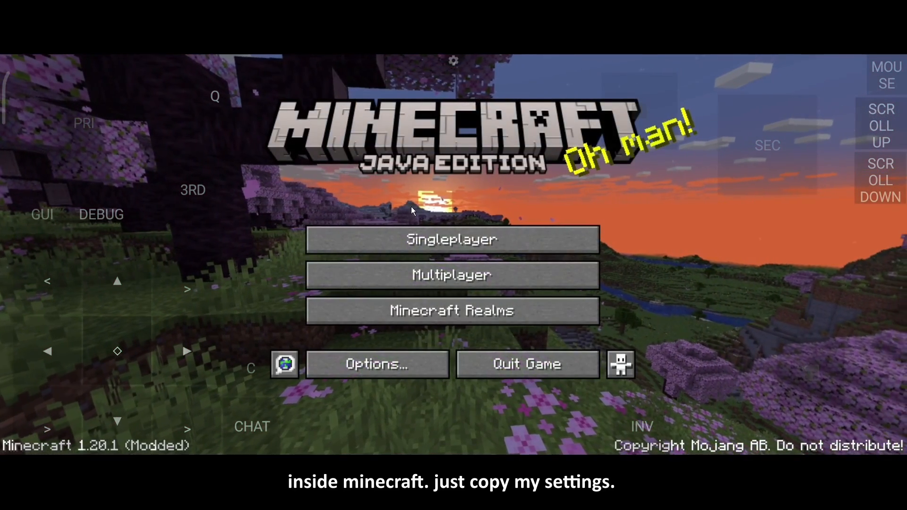
# Reach Video Settings from Options and switch Smooth Lighting on
pyautogui.click(377, 363)
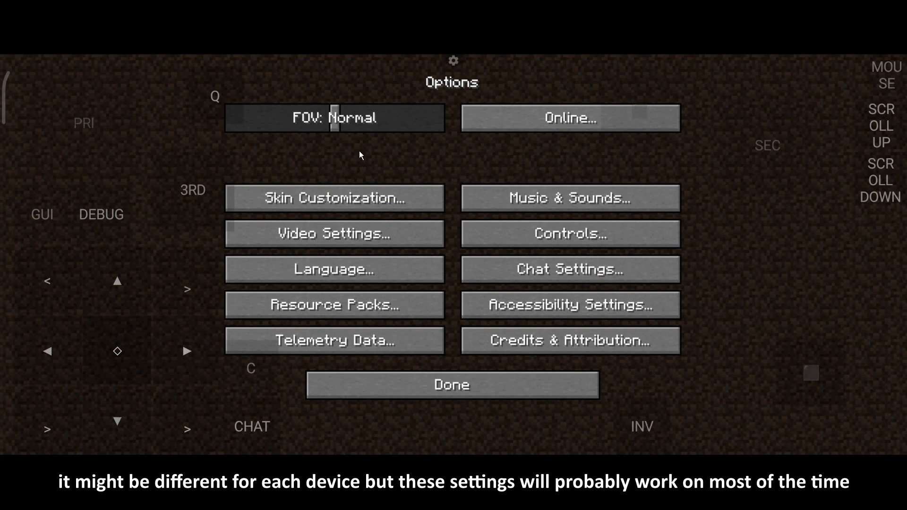
pyautogui.click(334, 233)
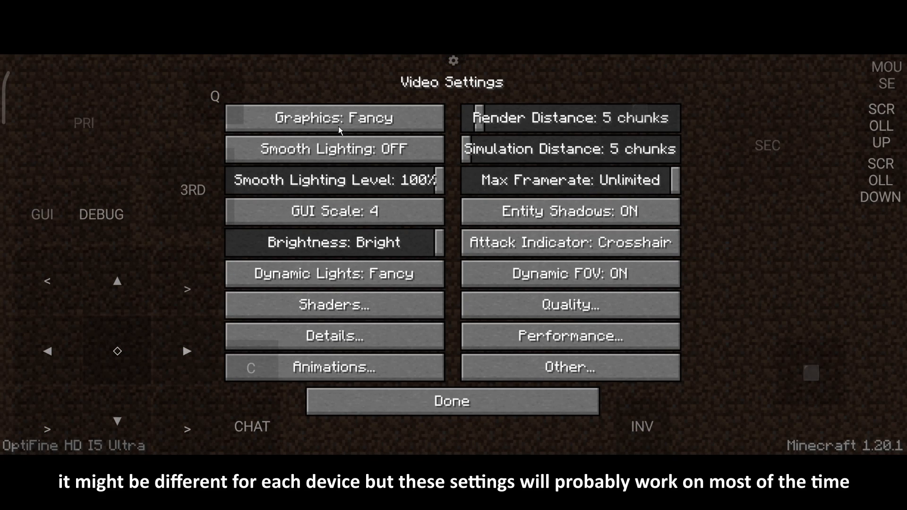
pyautogui.moveTo(386, 180)
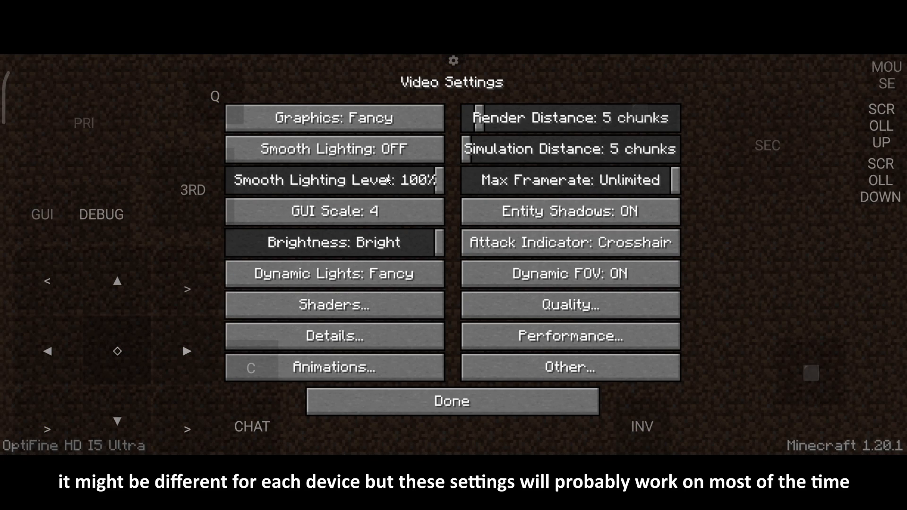
pyautogui.click(333, 148)
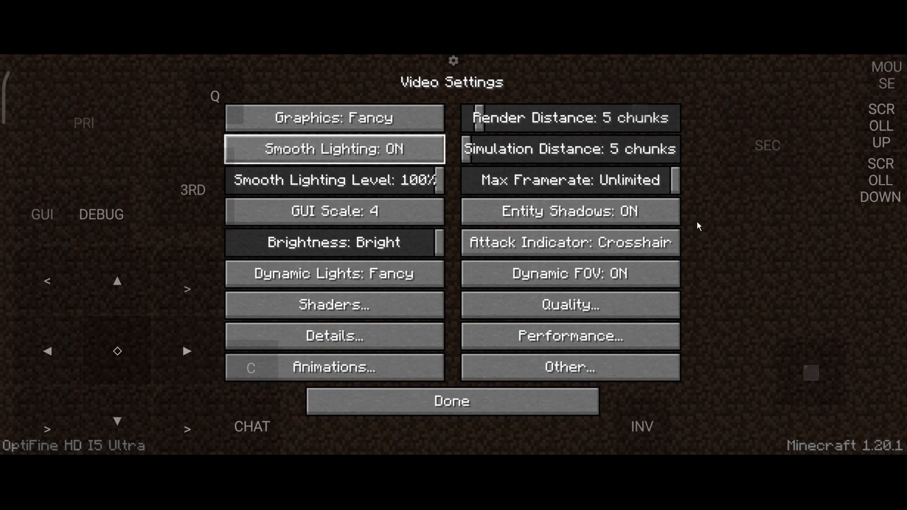
pyautogui.moveTo(459, 122)
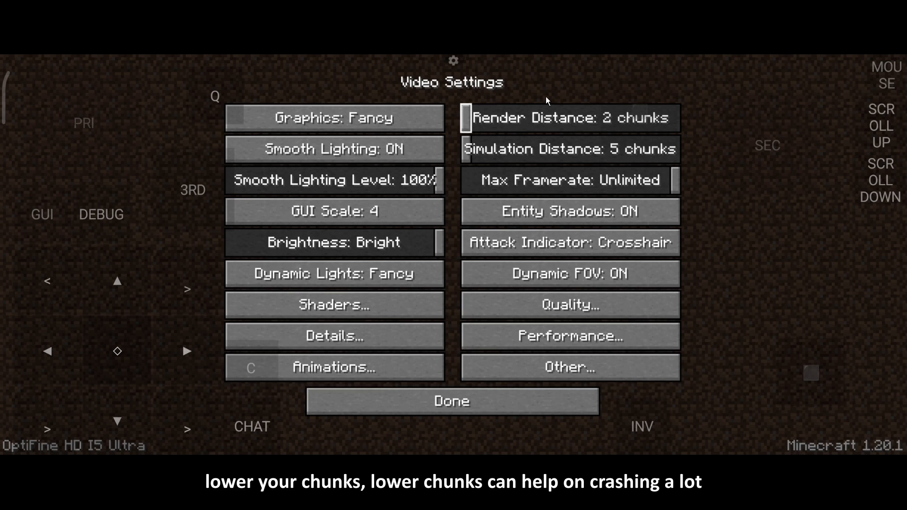
pyautogui.moveTo(373, 233)
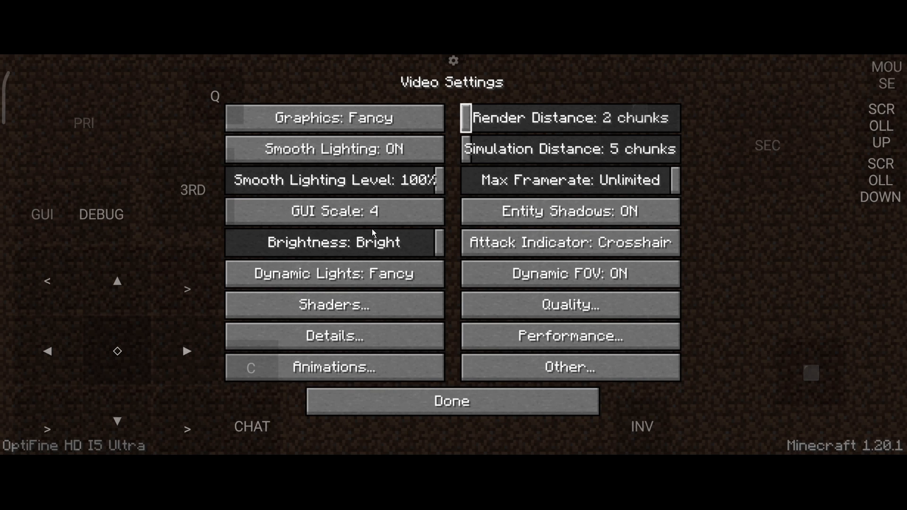
pyautogui.moveTo(402, 300)
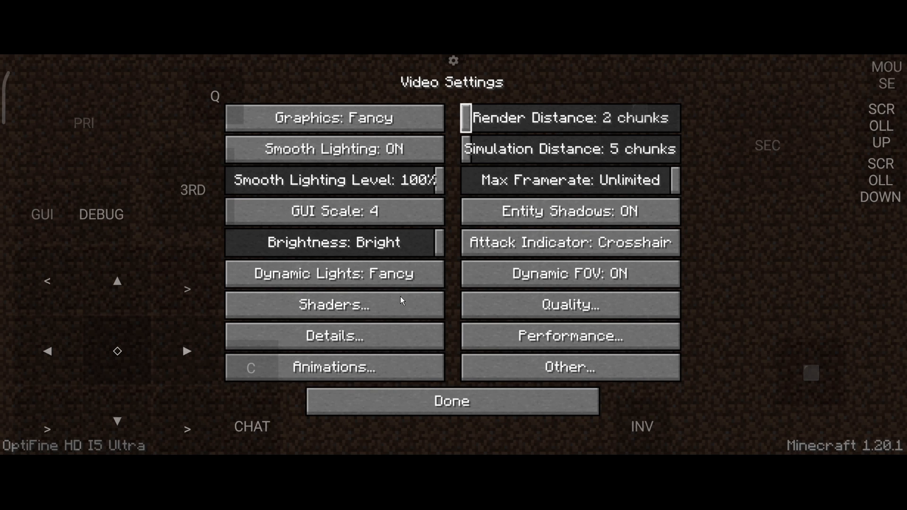
pyautogui.moveTo(333, 305)
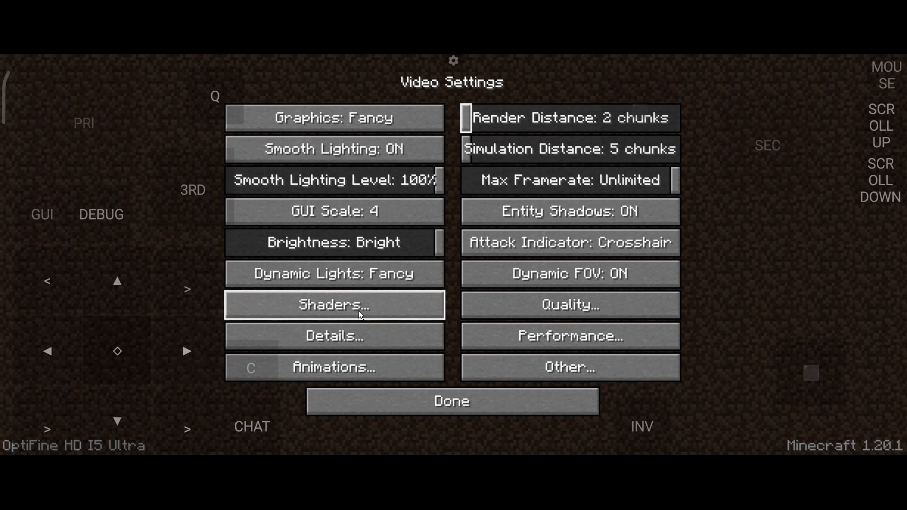
pyautogui.click(333, 305)
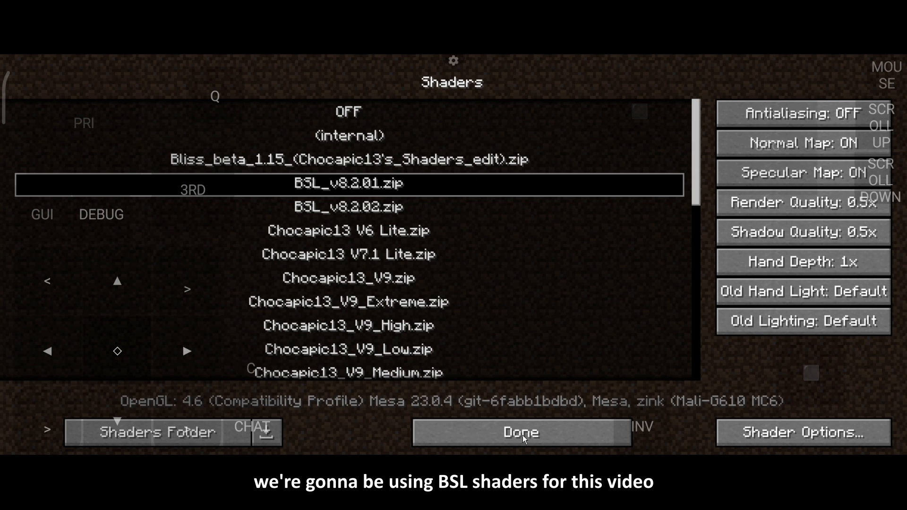
pyautogui.click(520, 432)
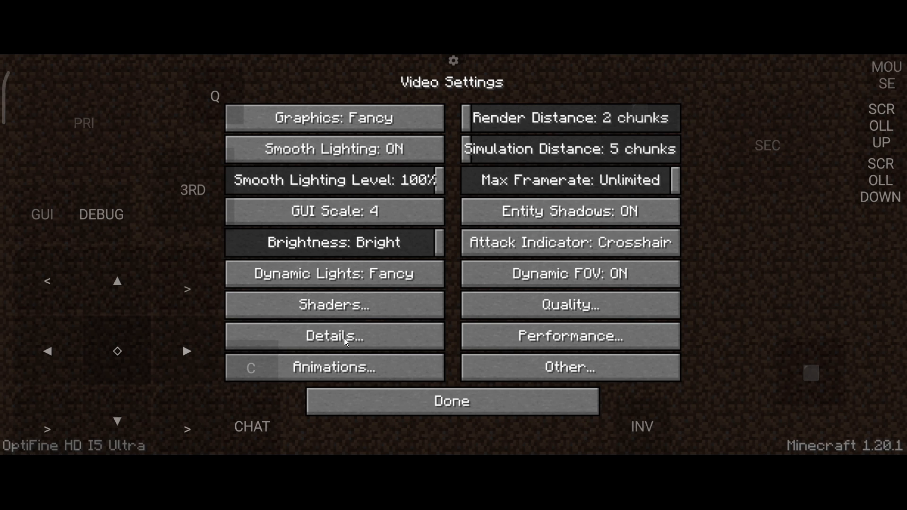
pyautogui.click(334, 336)
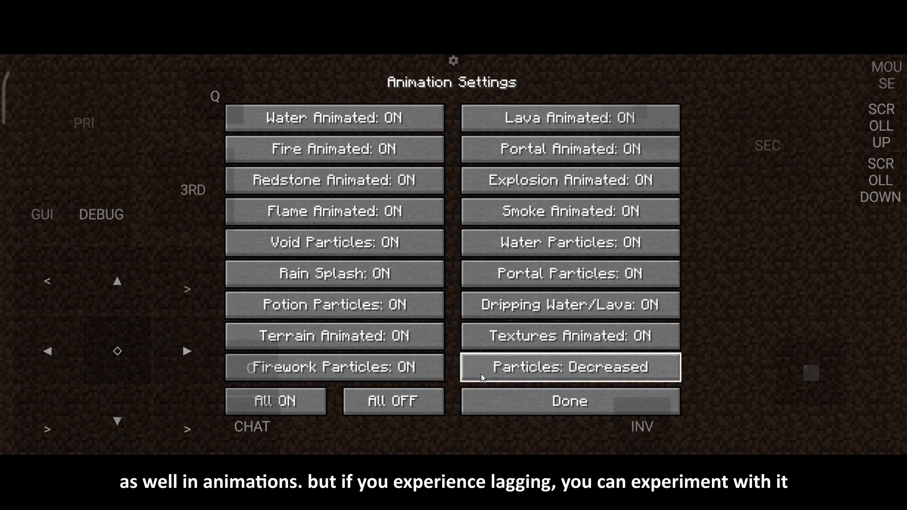
pyautogui.click(568, 401)
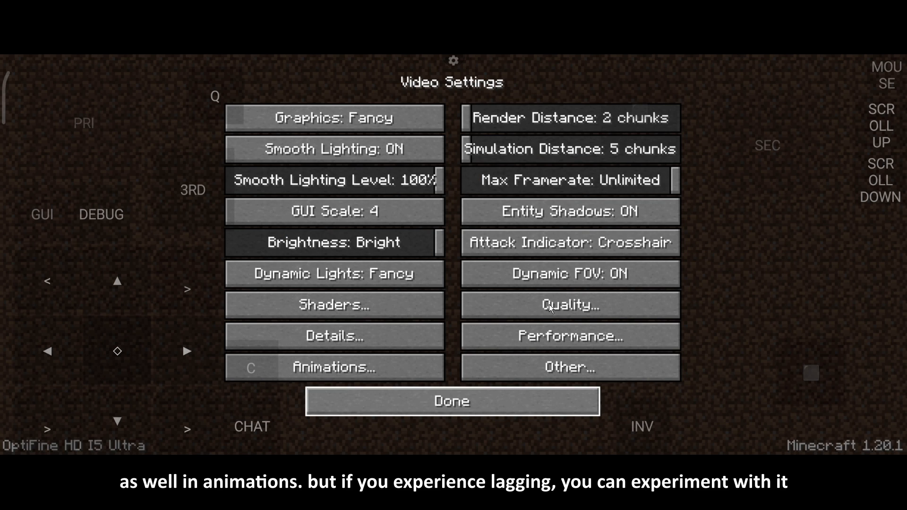
pyautogui.click(569, 305)
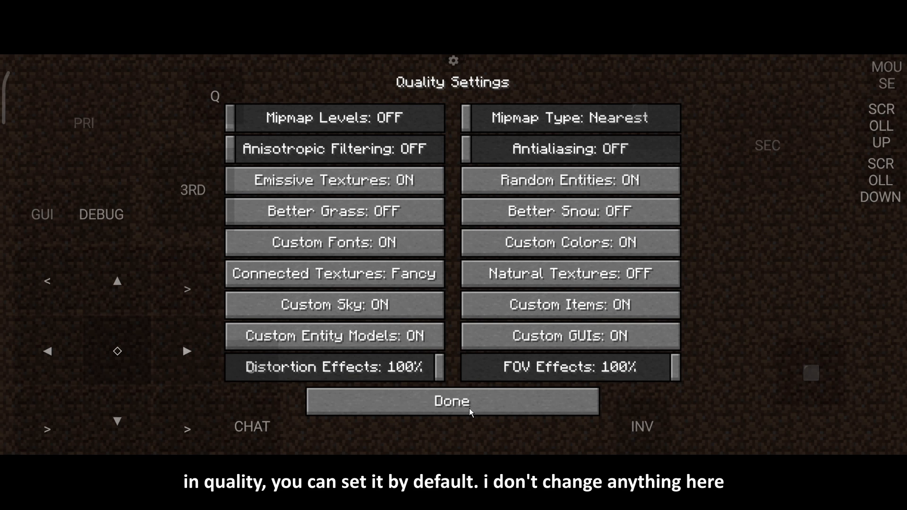
pyautogui.click(451, 400)
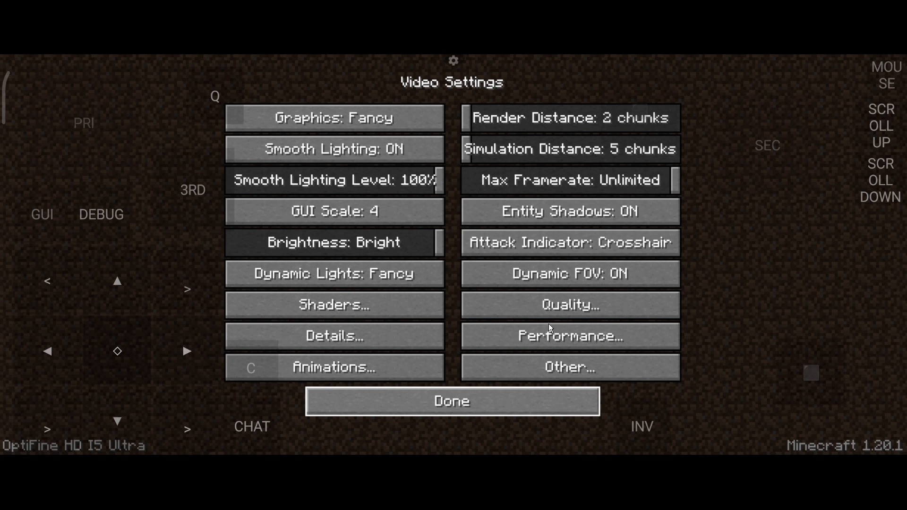
# Enable Render Regions, Smart Animations, Smooth FPS, Fast Render and Fast Math, then return to title
pyautogui.click(569, 337)
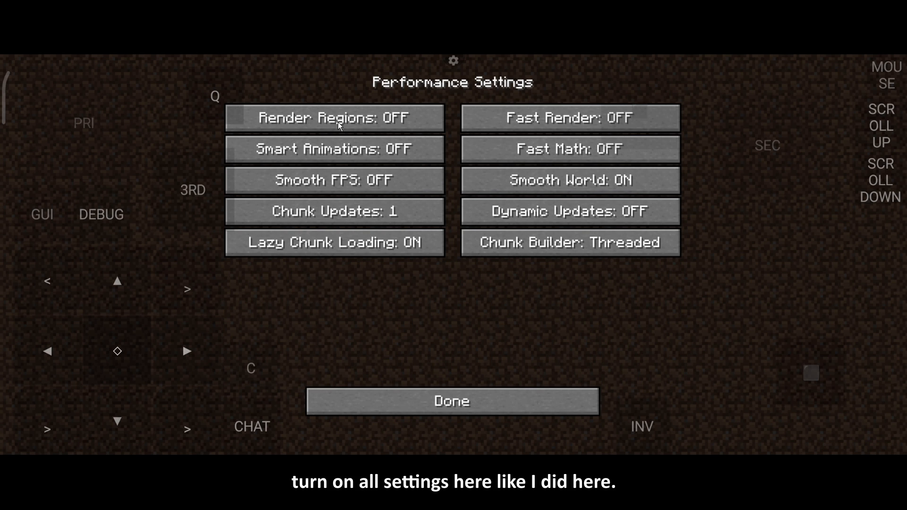
pyautogui.click(333, 180)
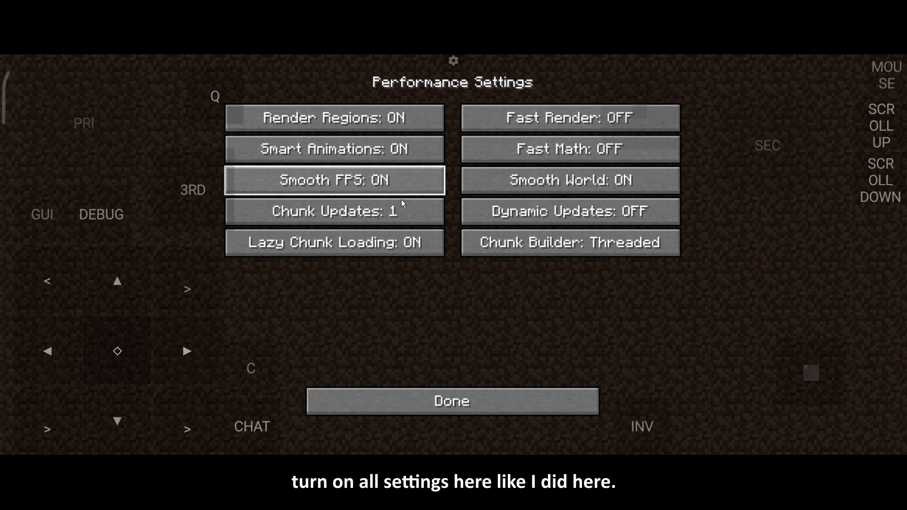
pyautogui.click(569, 117)
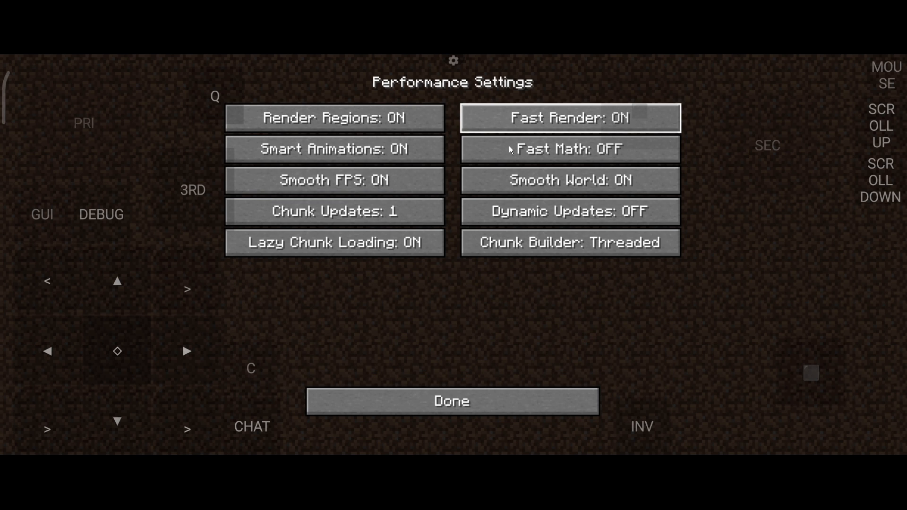
pyautogui.click(569, 148)
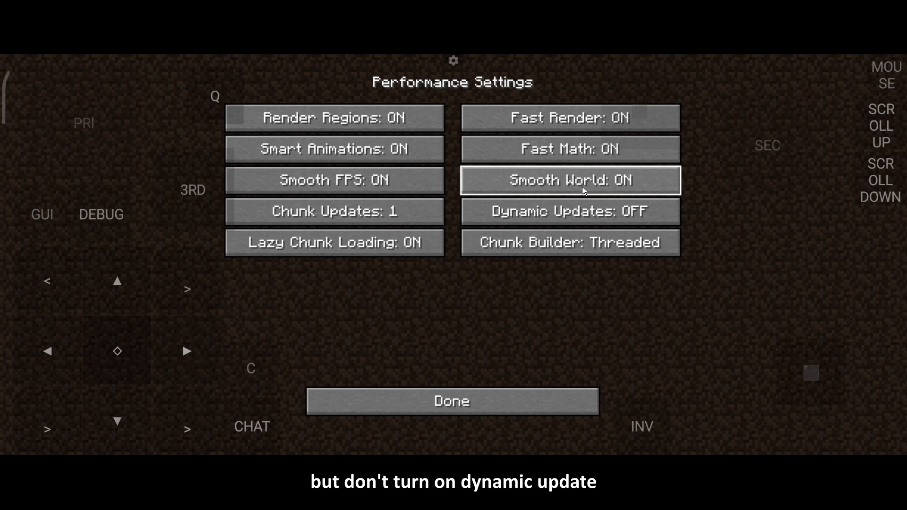
pyautogui.moveTo(703, 222)
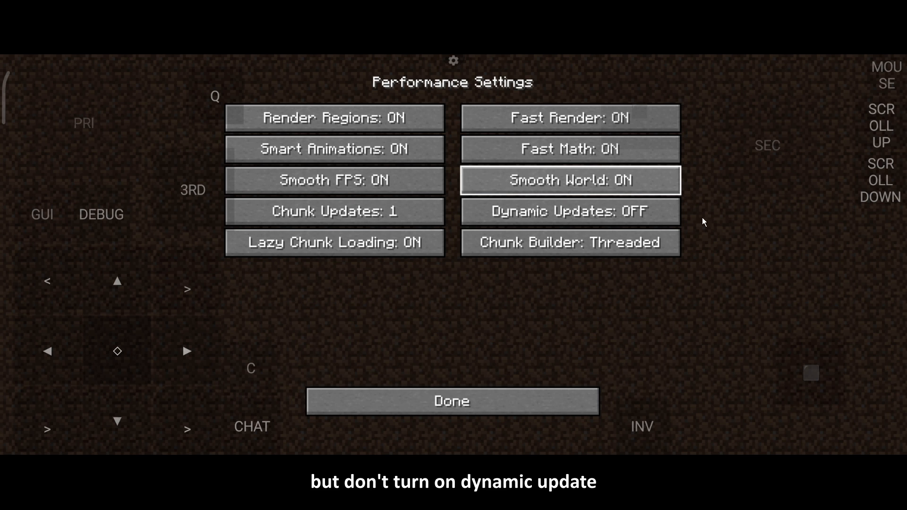
pyautogui.moveTo(567, 226)
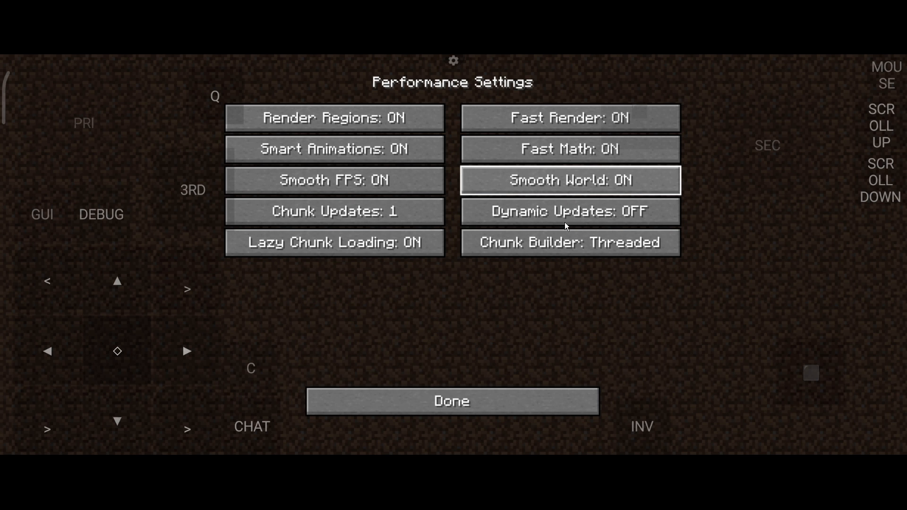
pyautogui.click(451, 401)
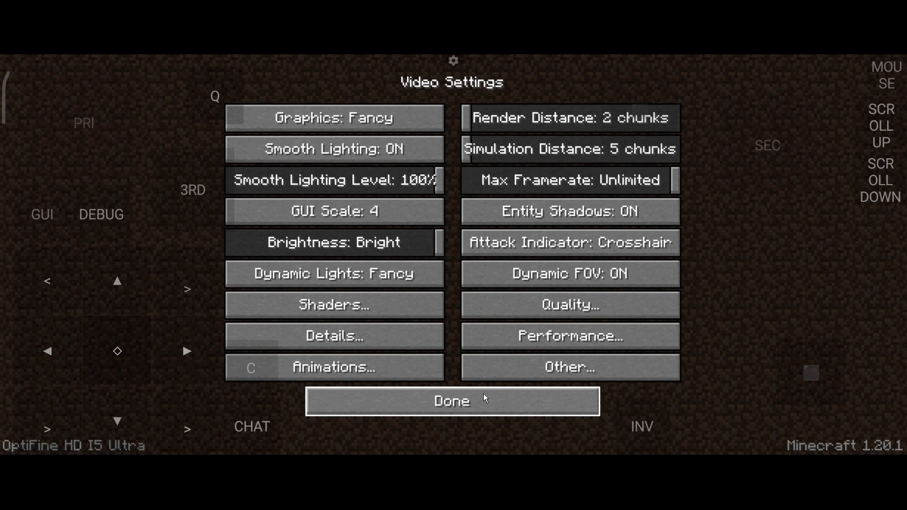
pyautogui.click(452, 401)
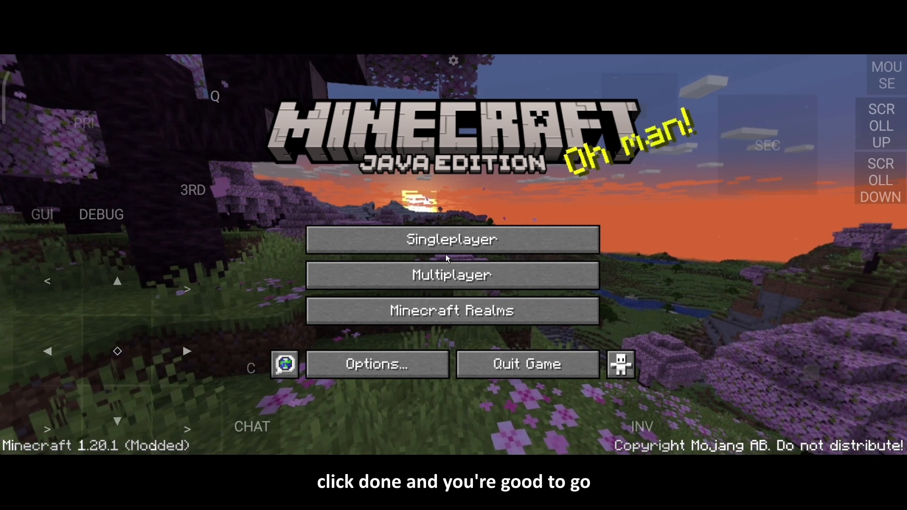
# Start Singleplayer to pick a world to load
pyautogui.click(451, 239)
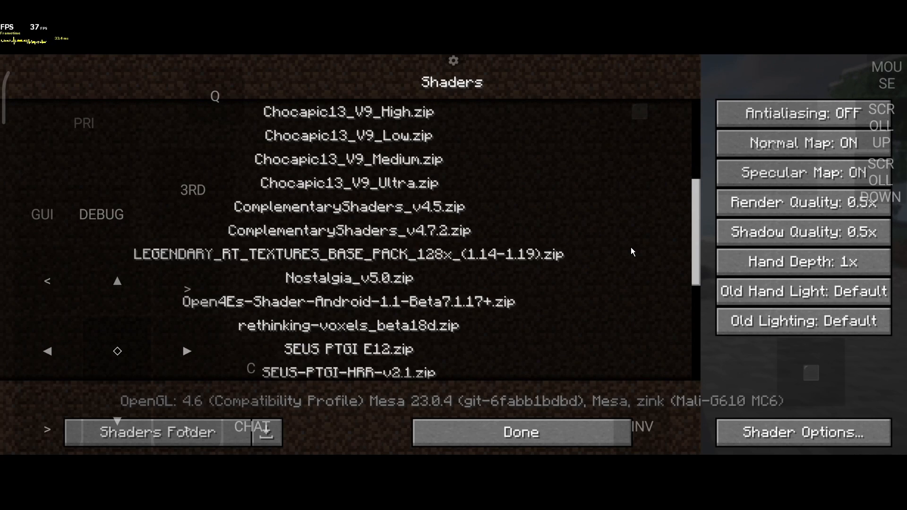
# Select the SEUS-v11.0.zip shader pack and return to the world rendered with it
pyautogui.scroll(-3)
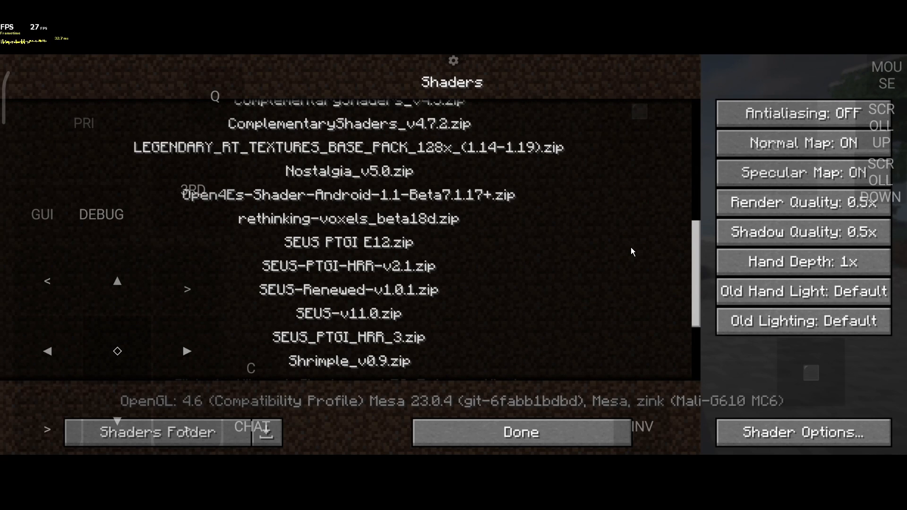
pyautogui.click(520, 432)
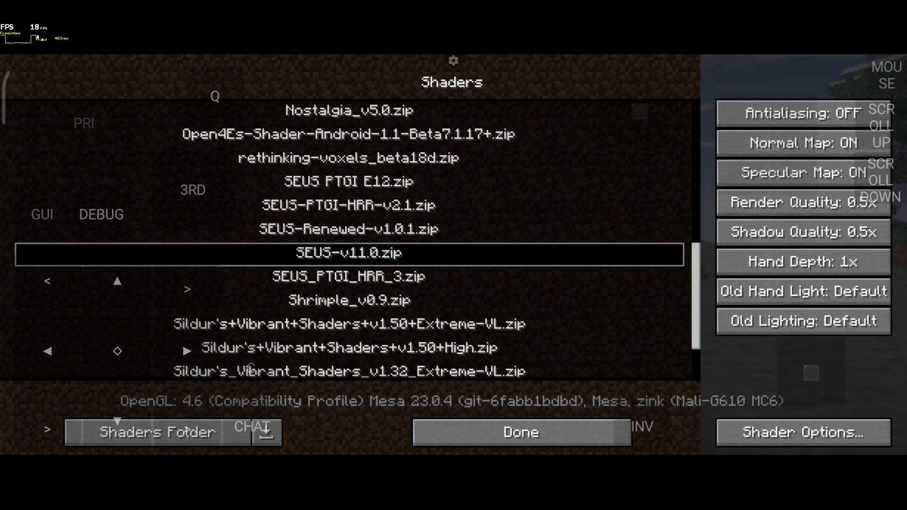
pyautogui.click(520, 432)
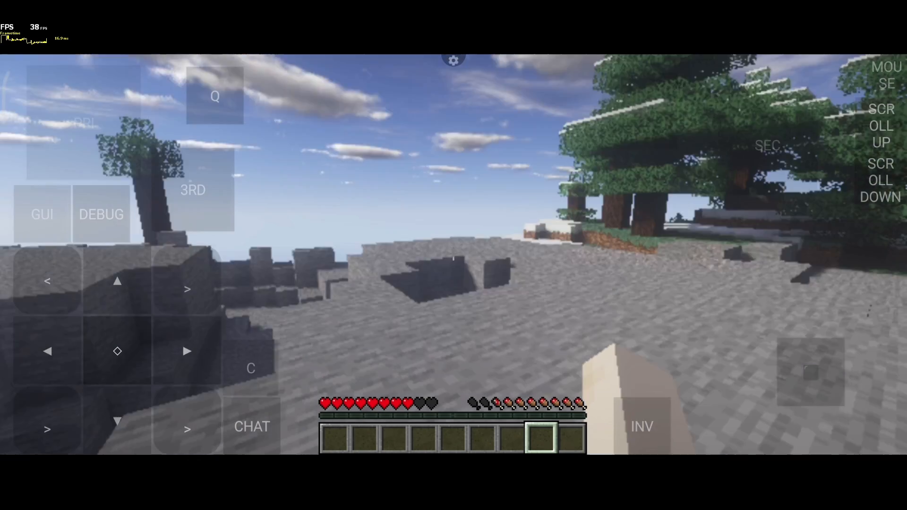